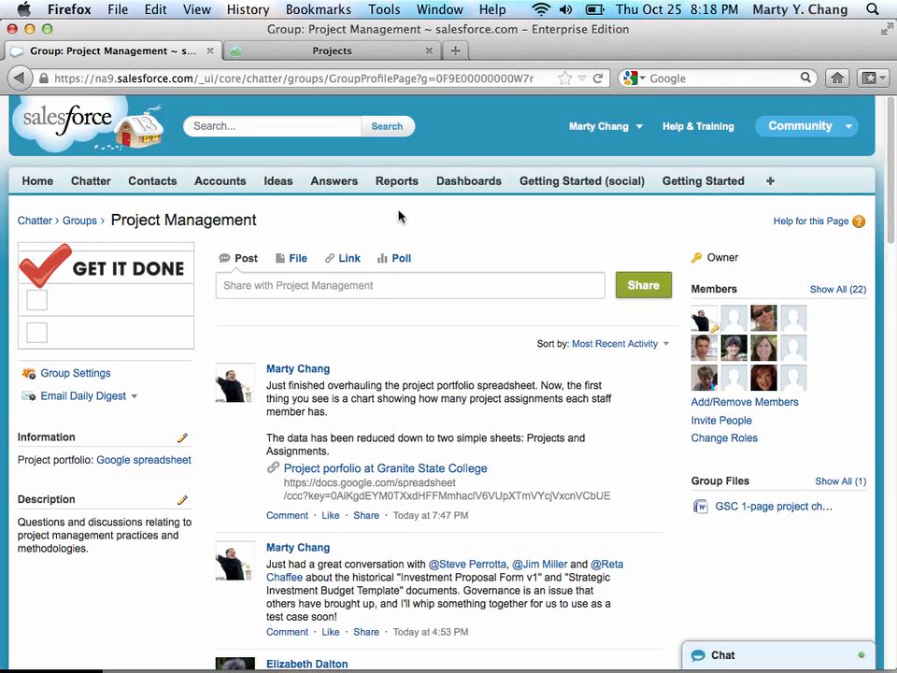
mouse_move(165, 407)
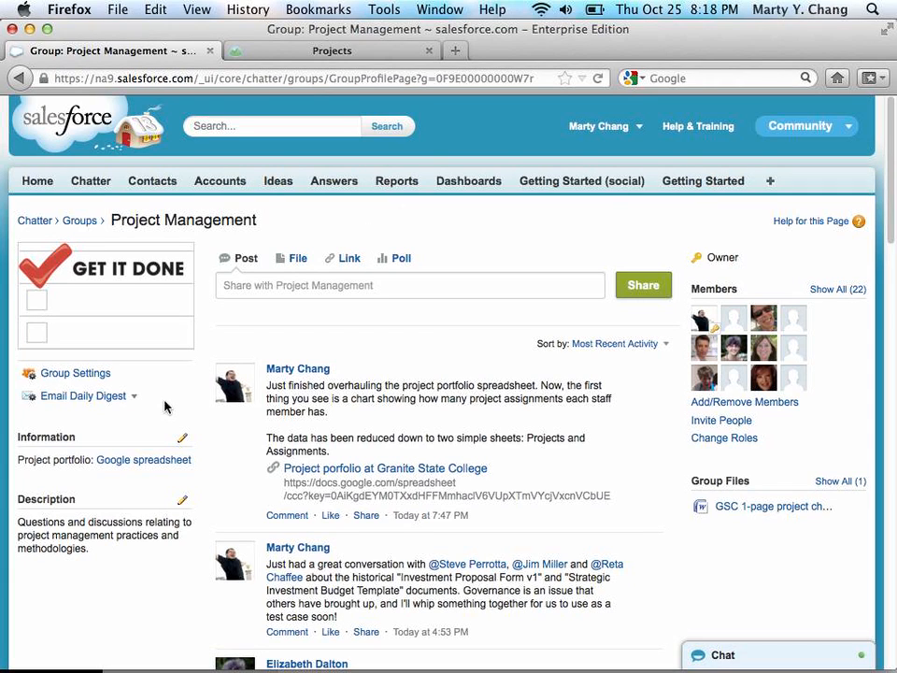
mouse_move(143, 459)
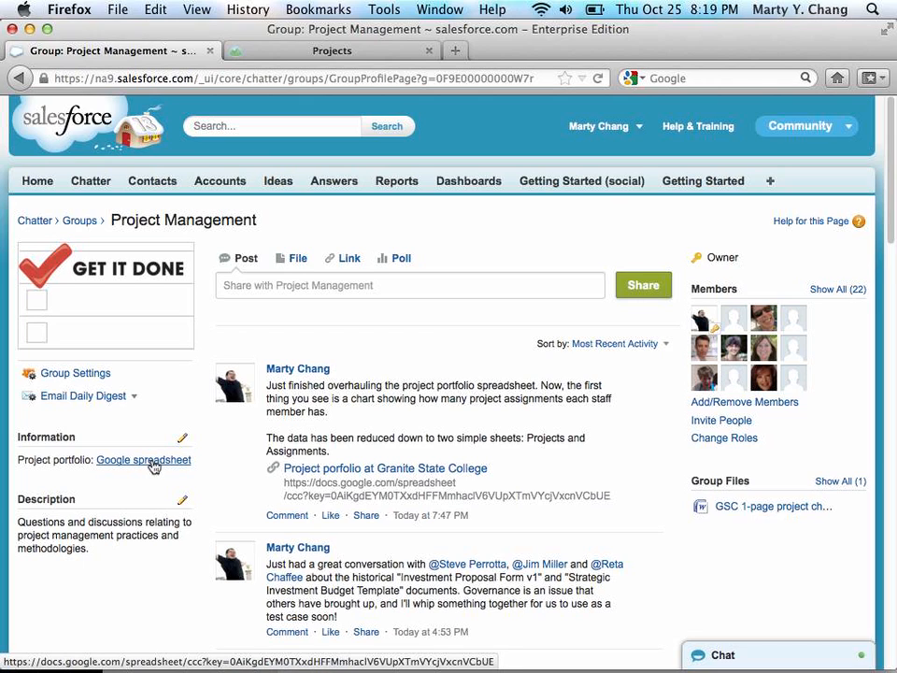
- Open the project portfolio spreadsheet from the group's Google spreadsheet link
left_click(384, 468)
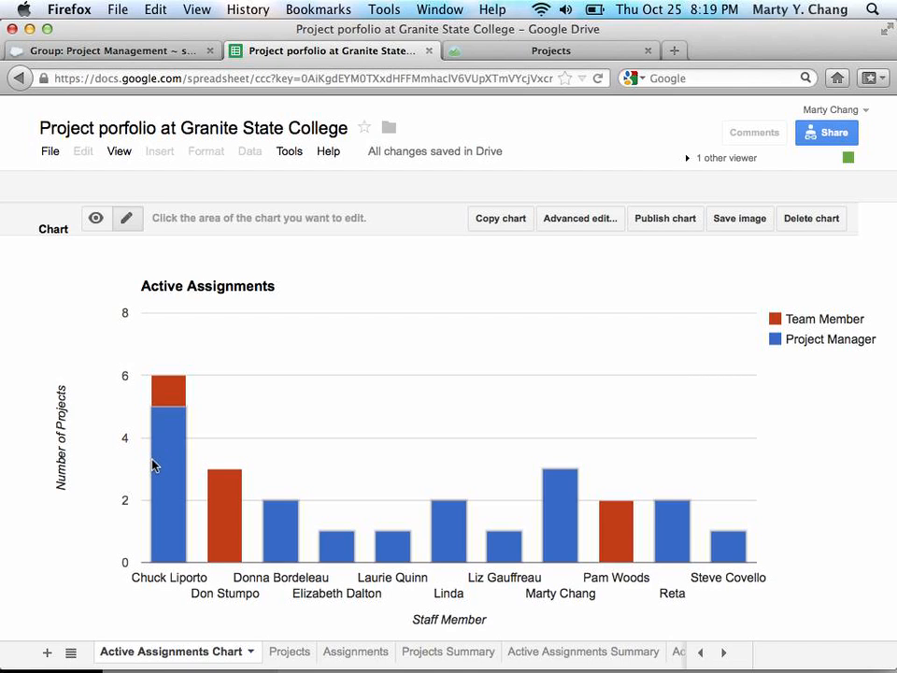
mouse_move(163, 472)
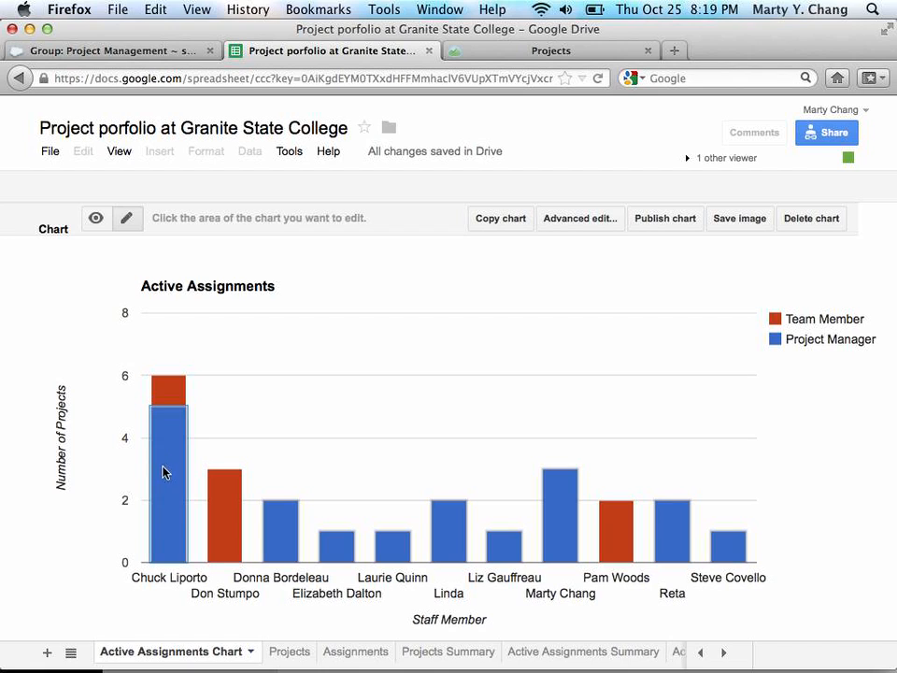
mouse_move(267, 625)
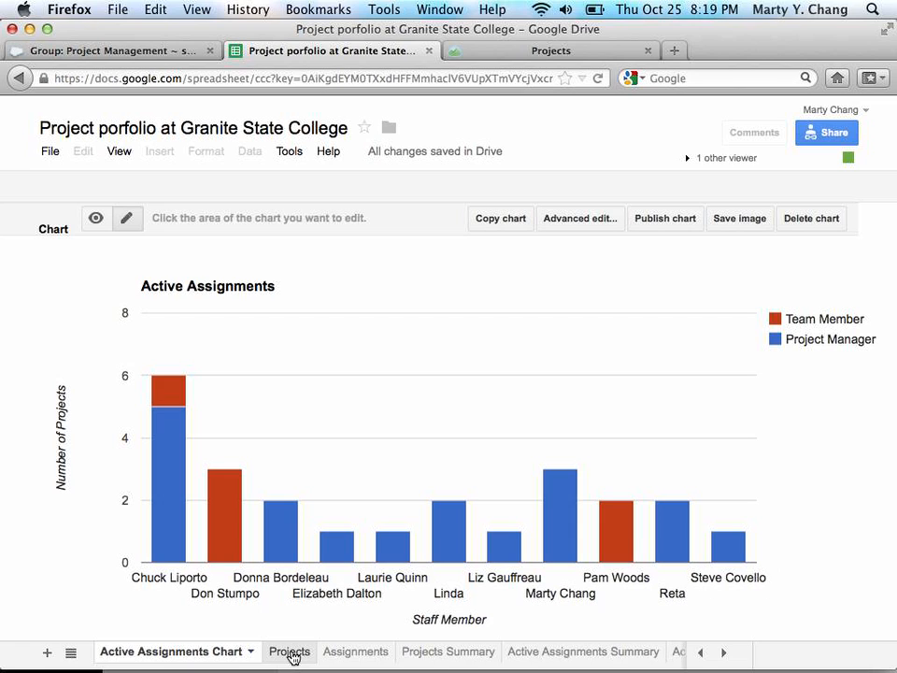
- On the Projects sheet, enter project 63 named 'Project portfolio essentials'
left_click(289, 652)
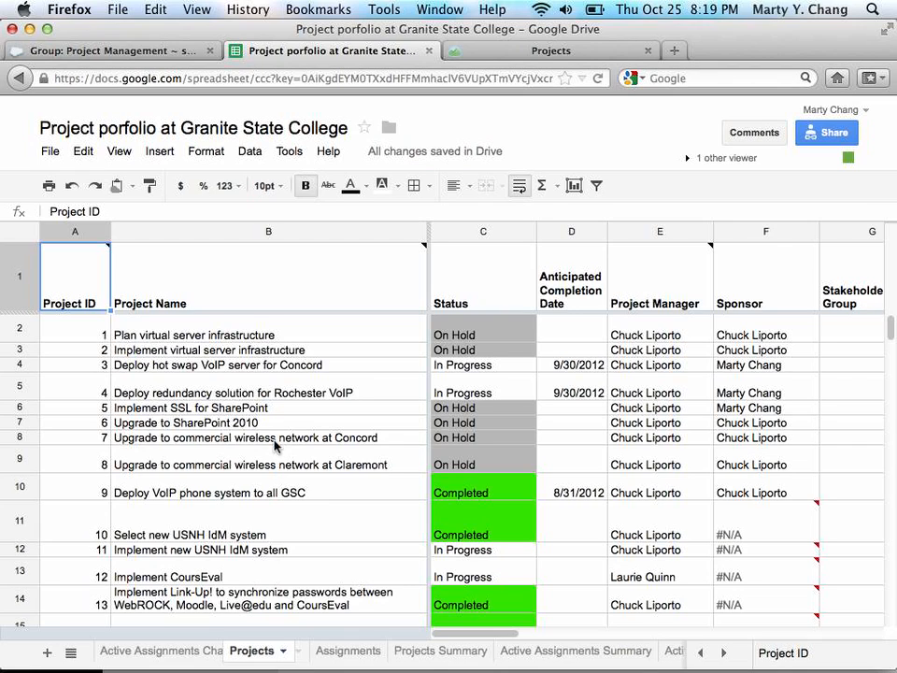
left_click(268, 437)
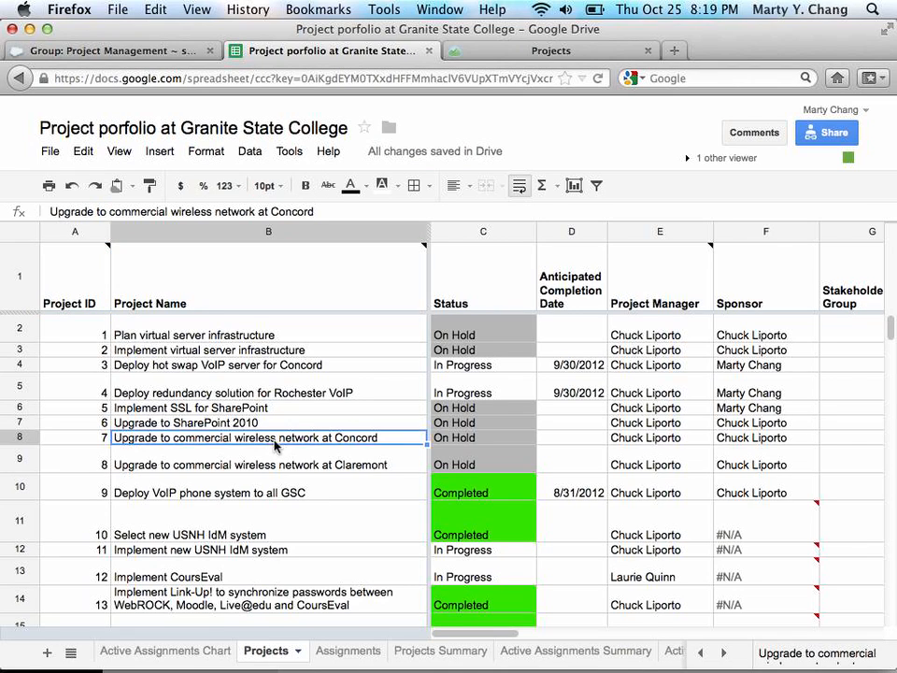
scroll("down", 3)
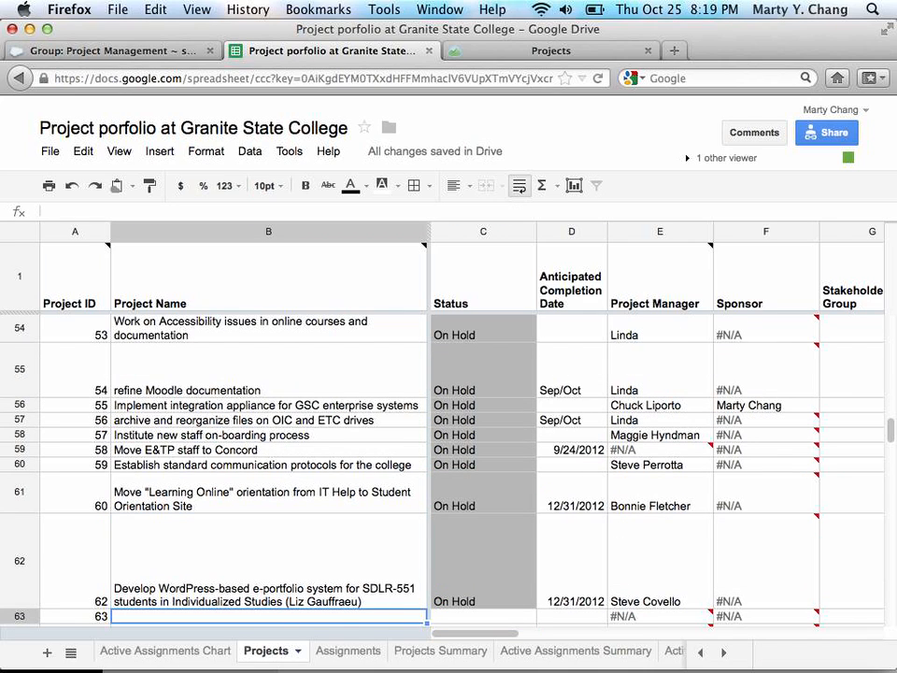
type("Project port")
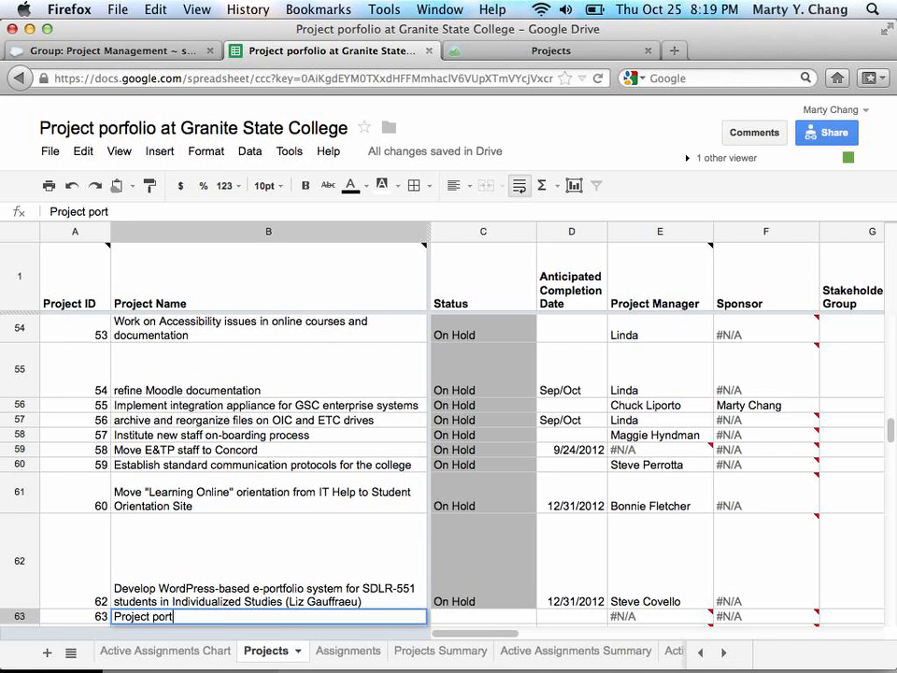
type("folio e")
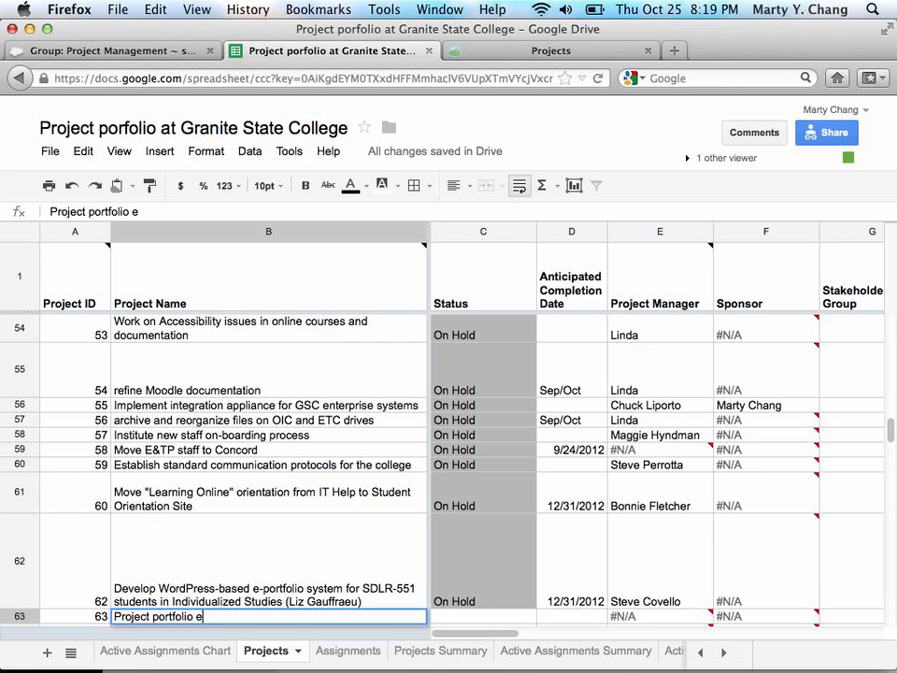
type("ssentials")
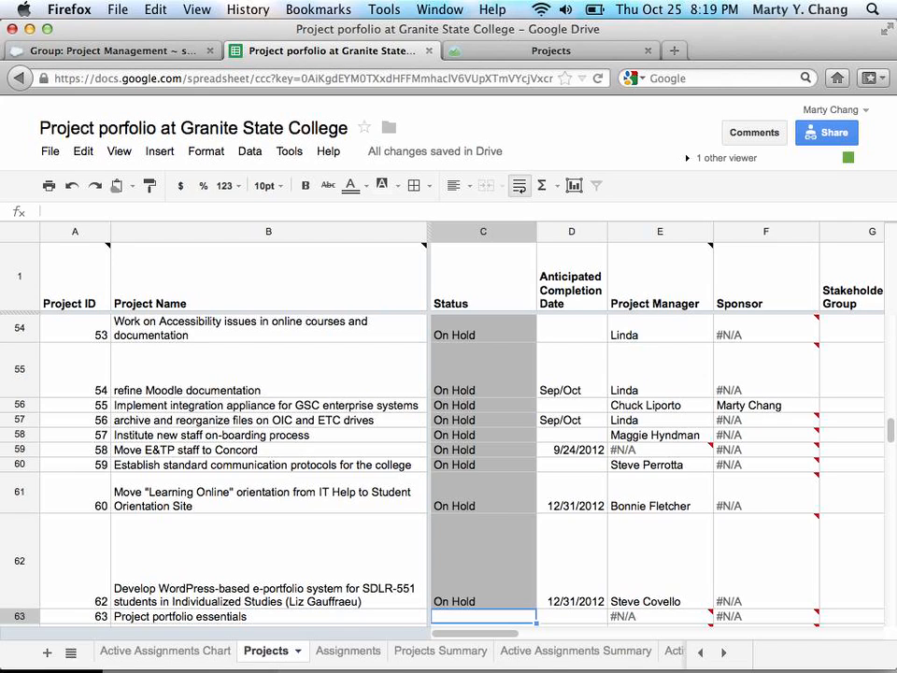
- Set project 63's status to In Progress and completion date to 12/1/2012
type("In P")
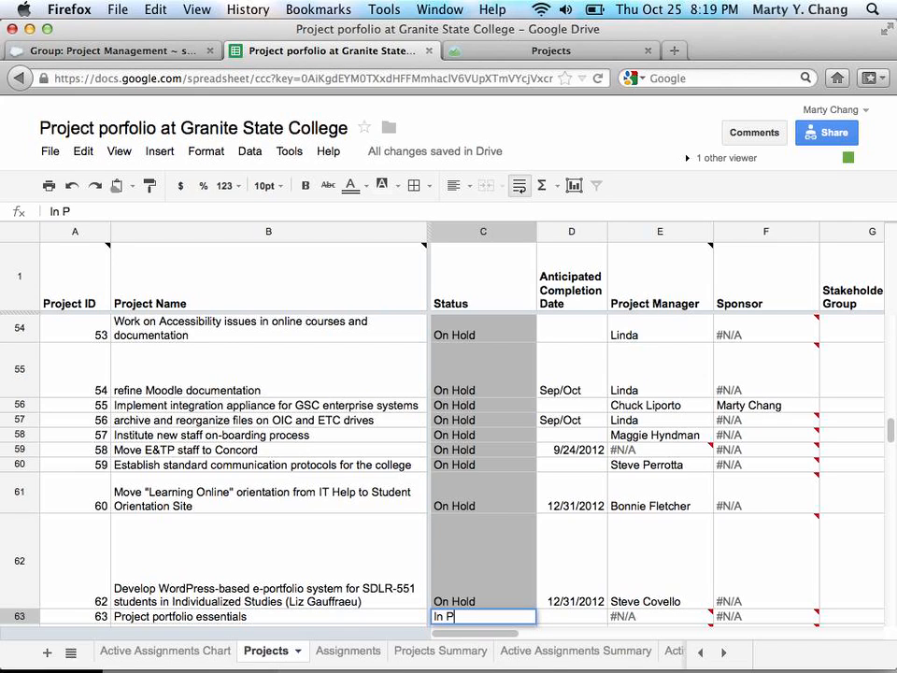
key("Return")
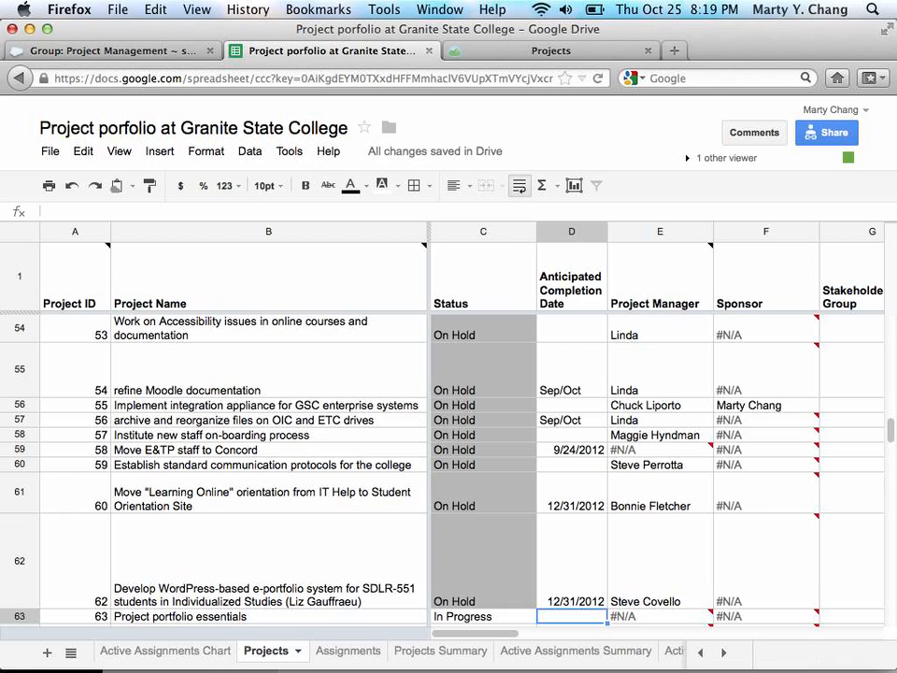
type("12/1/")
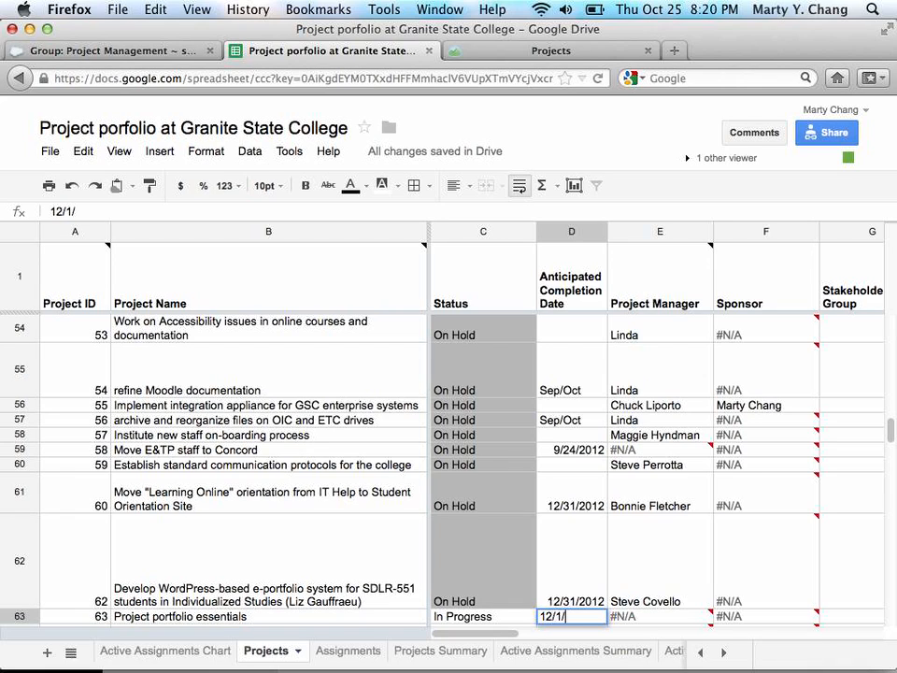
type("2012")
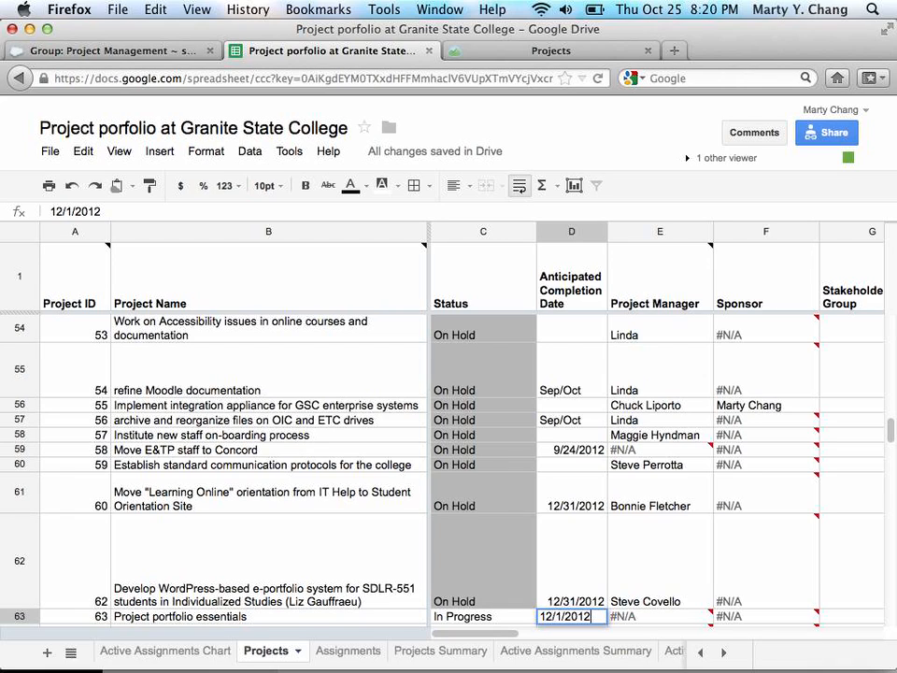
left_click(660, 616)
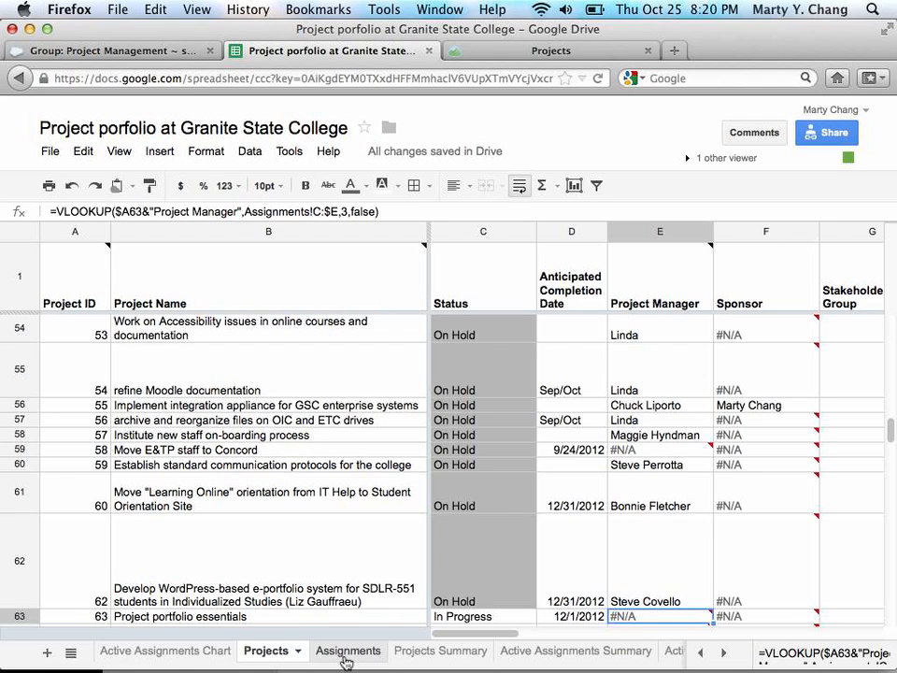
left_click(347, 651)
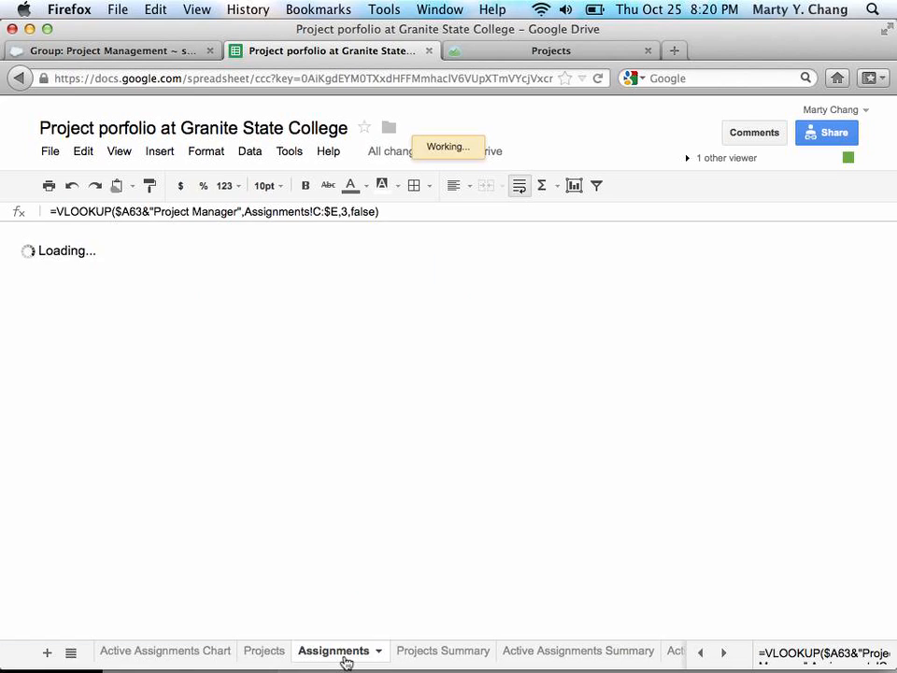
left_click(334, 651)
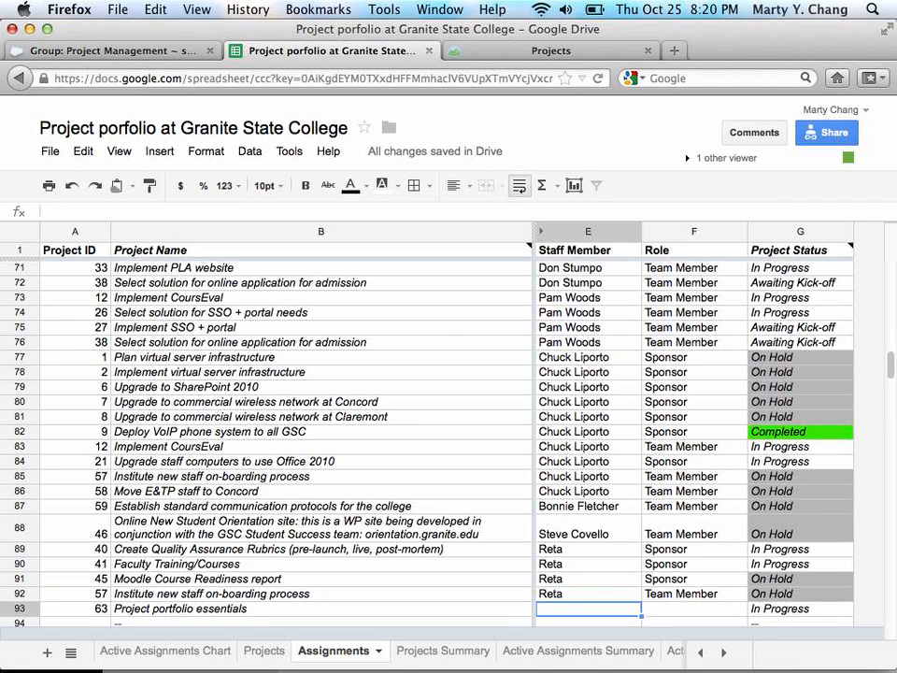
type("Marty Chang")
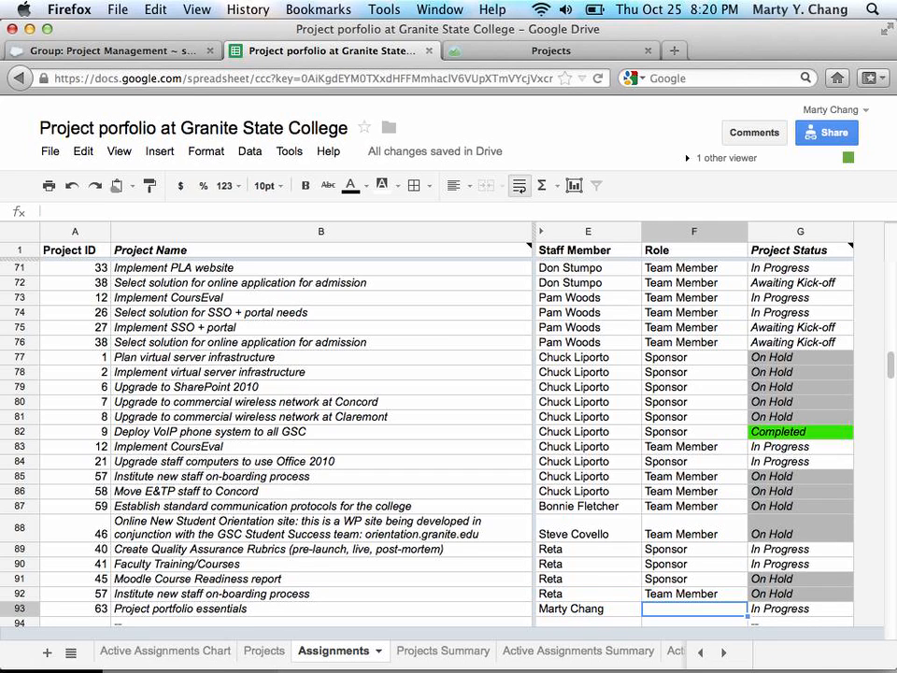
type("Project Manager")
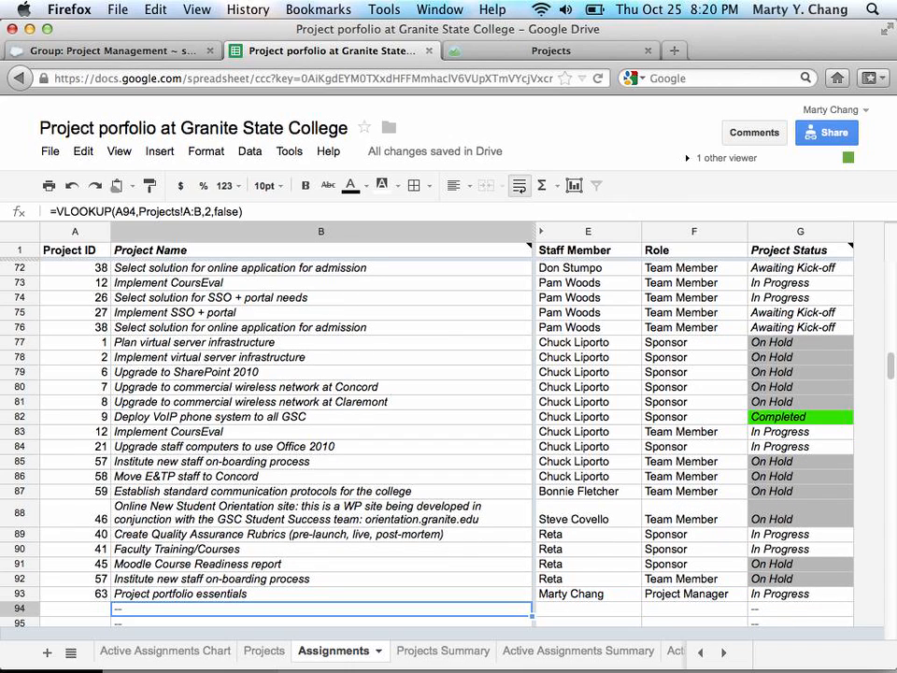
type("63")
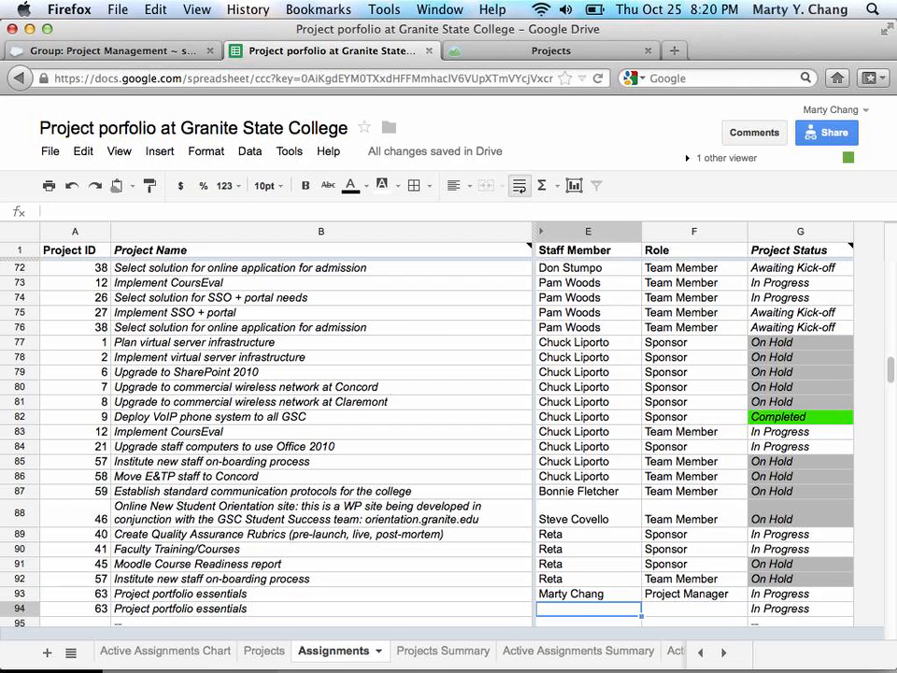
type("Reta")
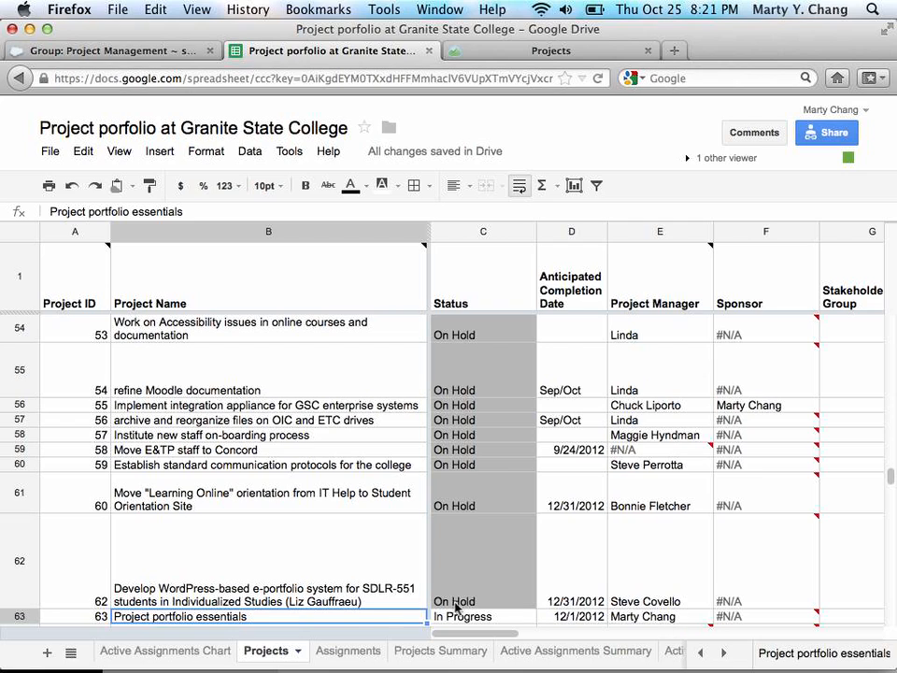
left_click(171, 650)
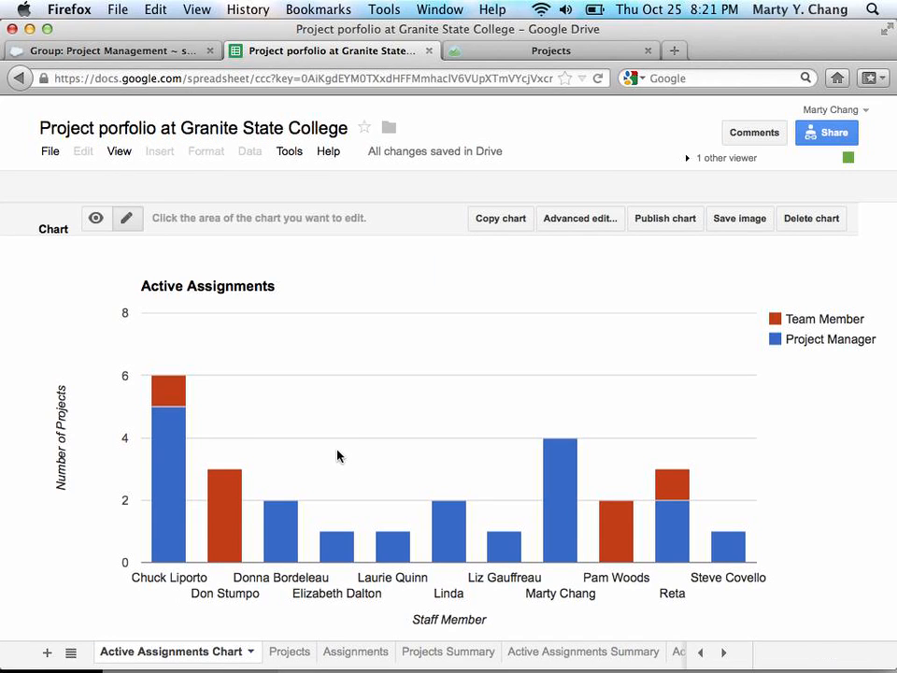
mouse_move(561, 547)
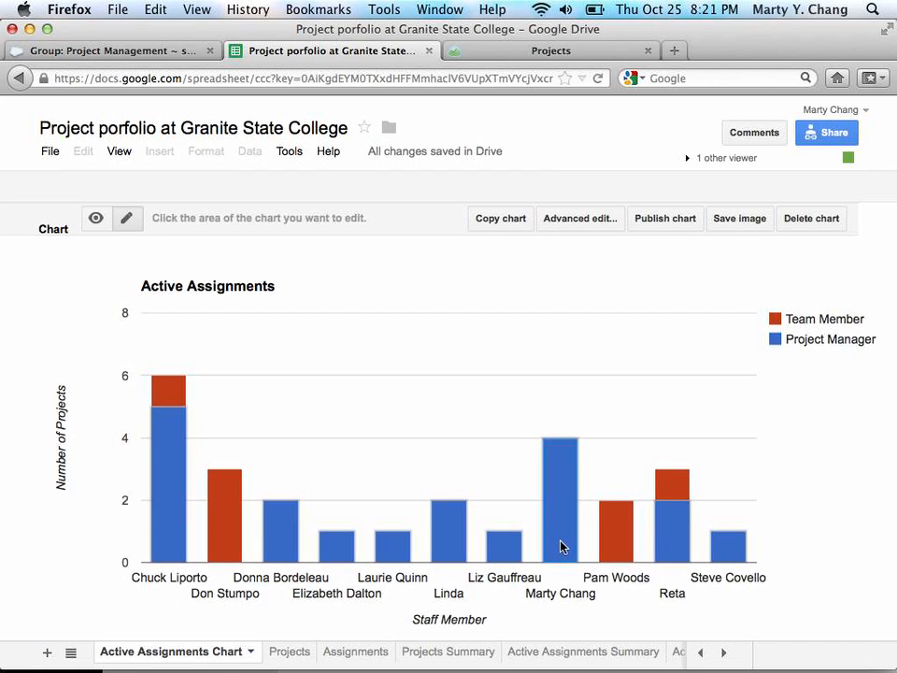
mouse_move(518, 498)
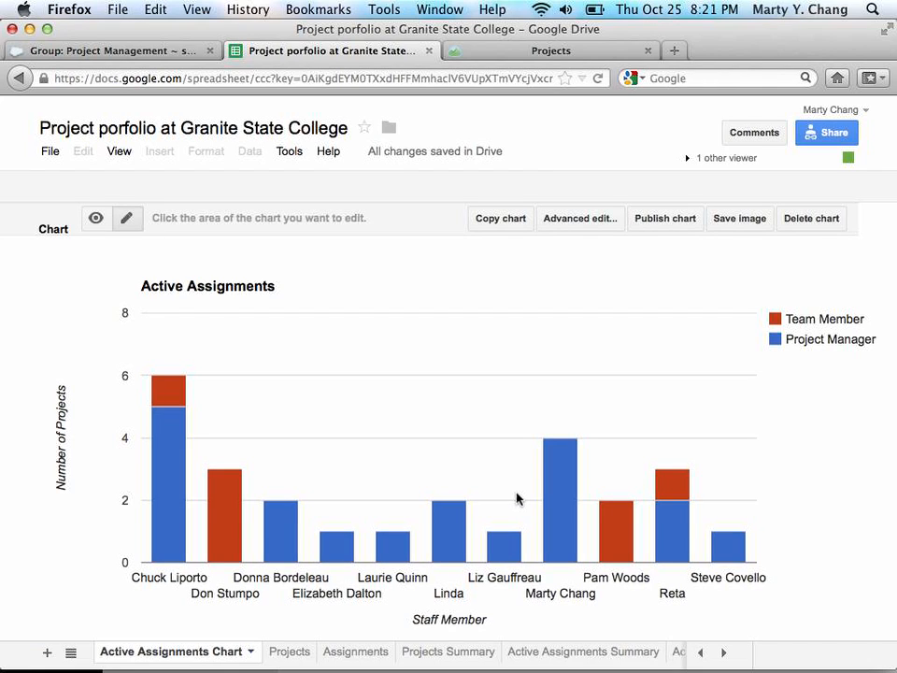
mouse_move(416, 334)
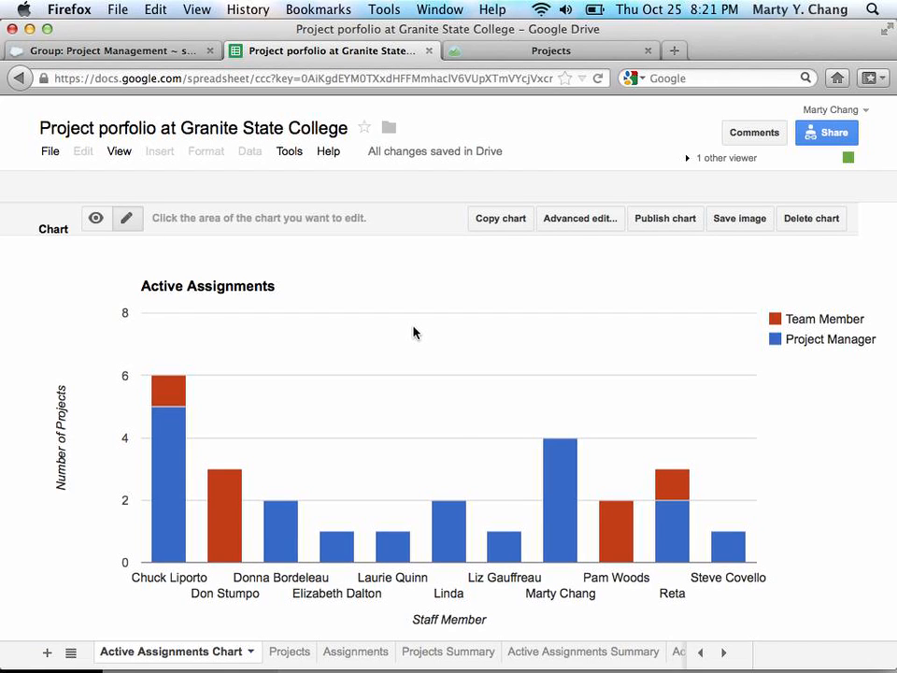